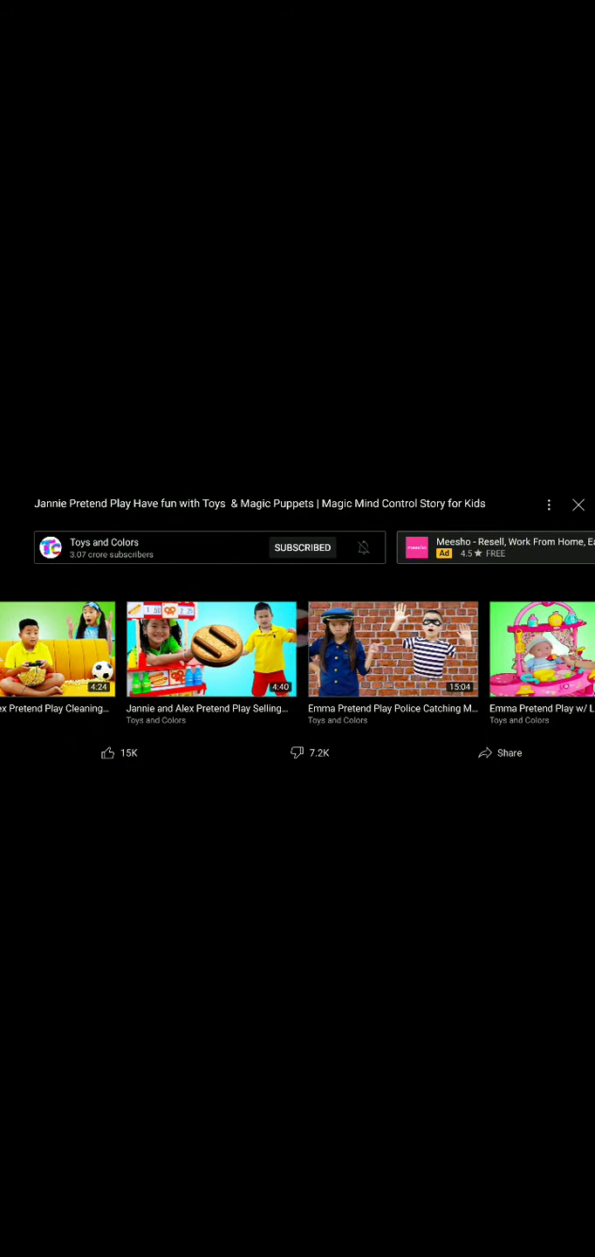
- Start the suggested 'Emma Pretend Play Police Catching Magic Thief' video from the end screen
scroll(left, 3)
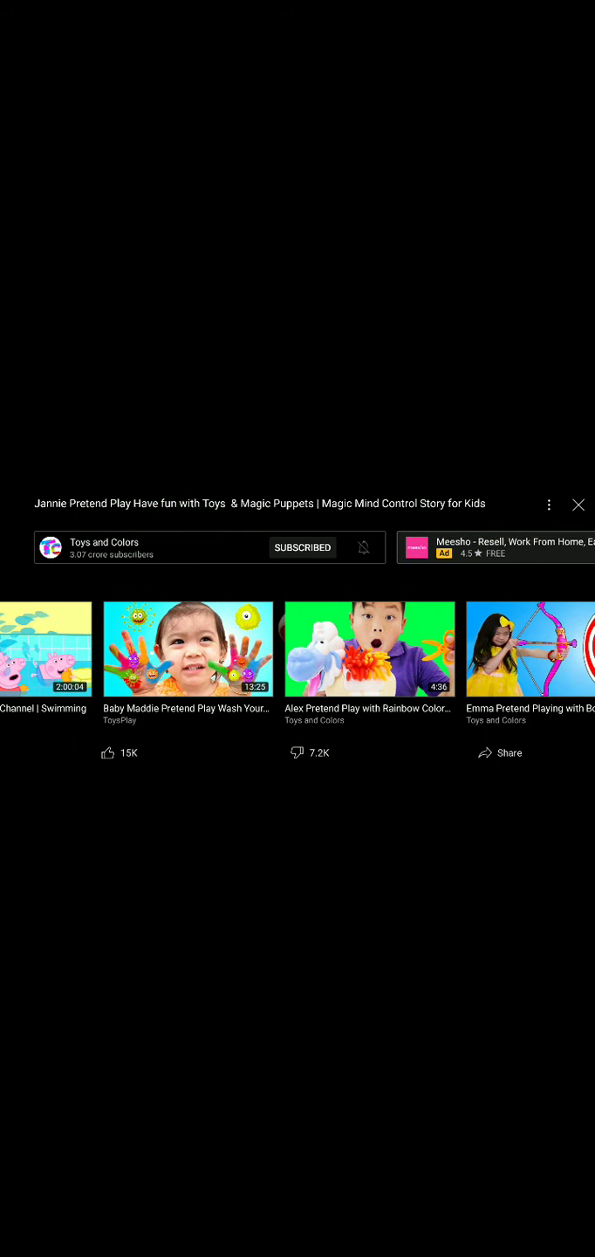
click(530, 647)
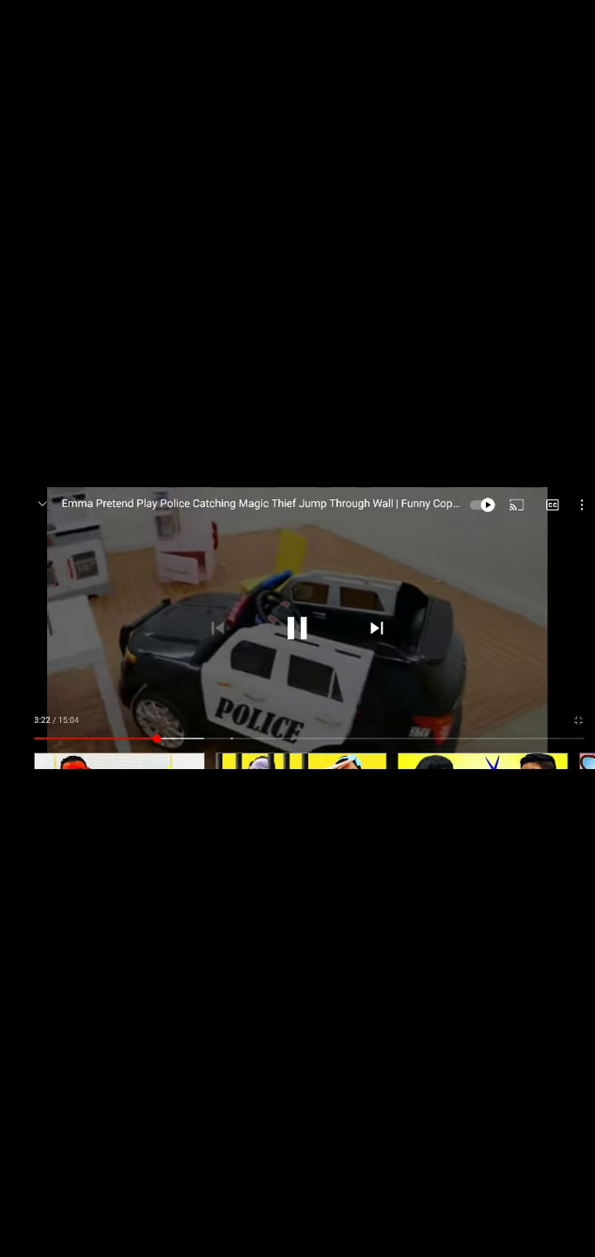